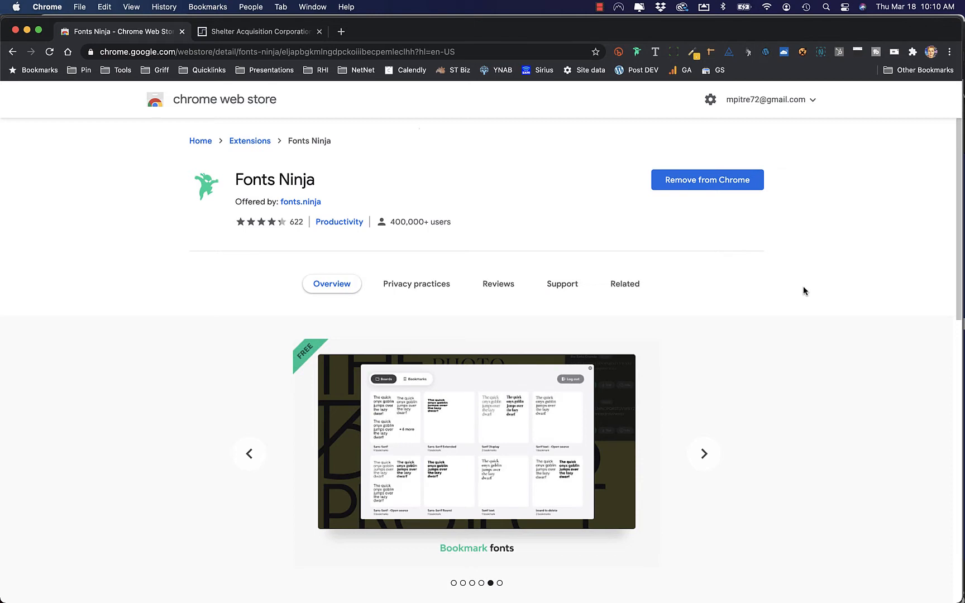
Browse the Fonts Ninja store preview images, then switch to the Shelter website tab.
{"action": "left_click", "coordinate": [702, 453]}
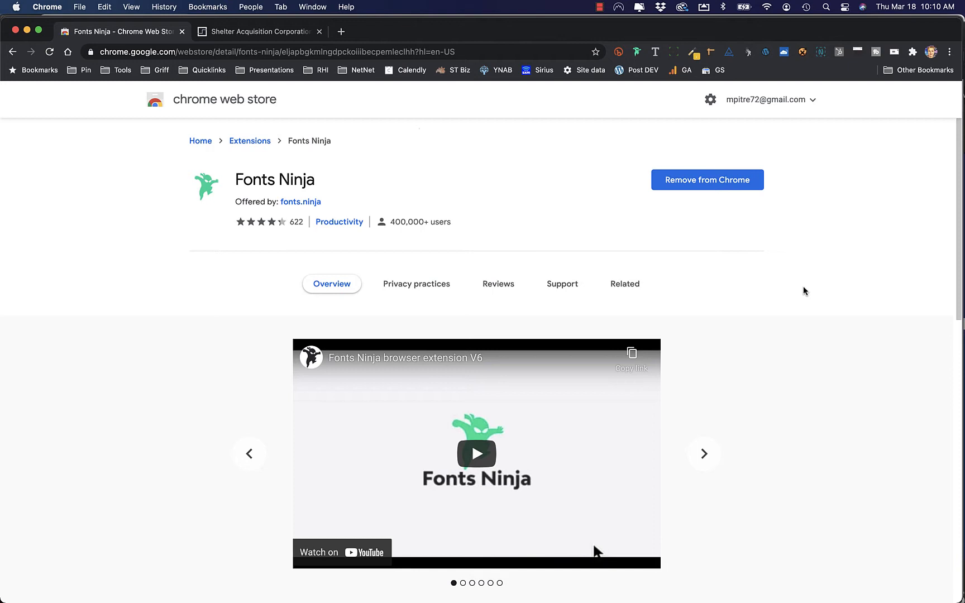
{"action": "left_click", "coordinate": [702, 453]}
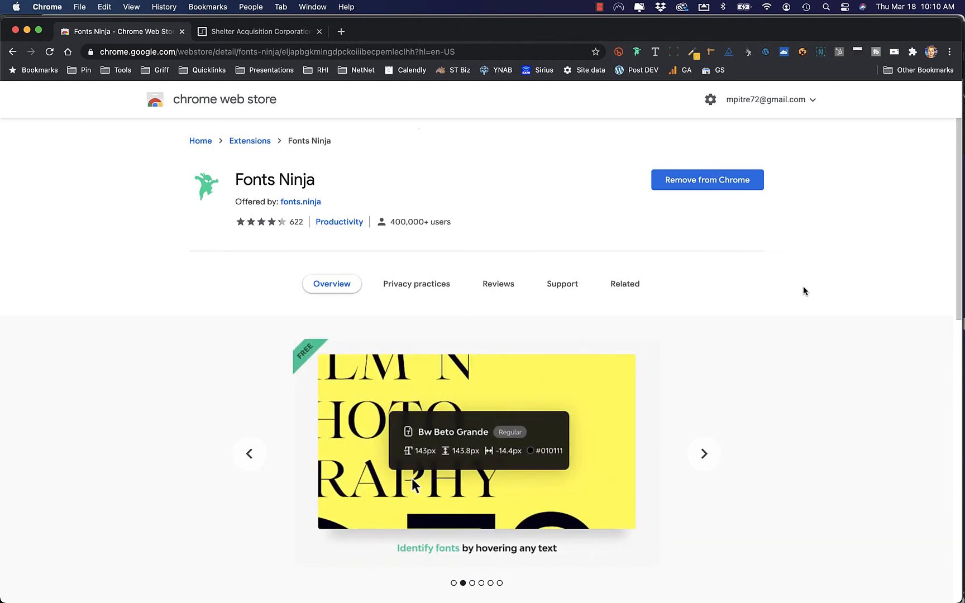
{"action": "left_click", "coordinate": [703, 453]}
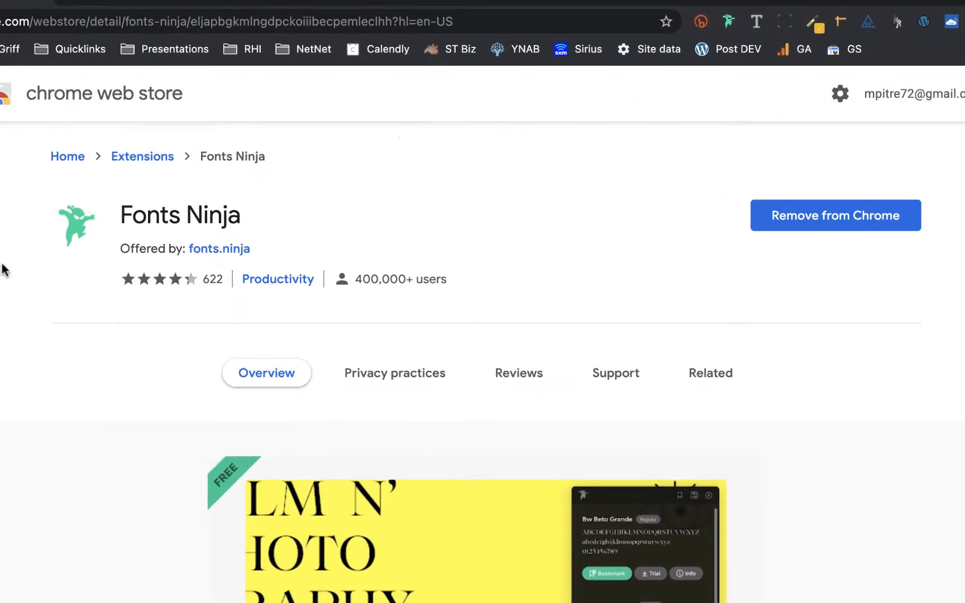
{"action": "mouse_move", "coordinate": [875, 247]}
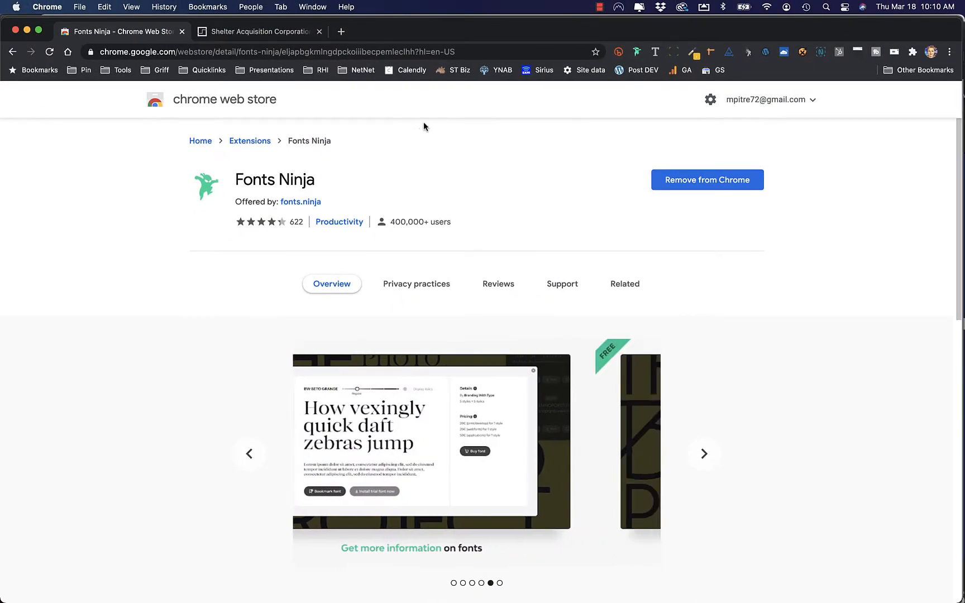
{"action": "left_click", "coordinate": [703, 454]}
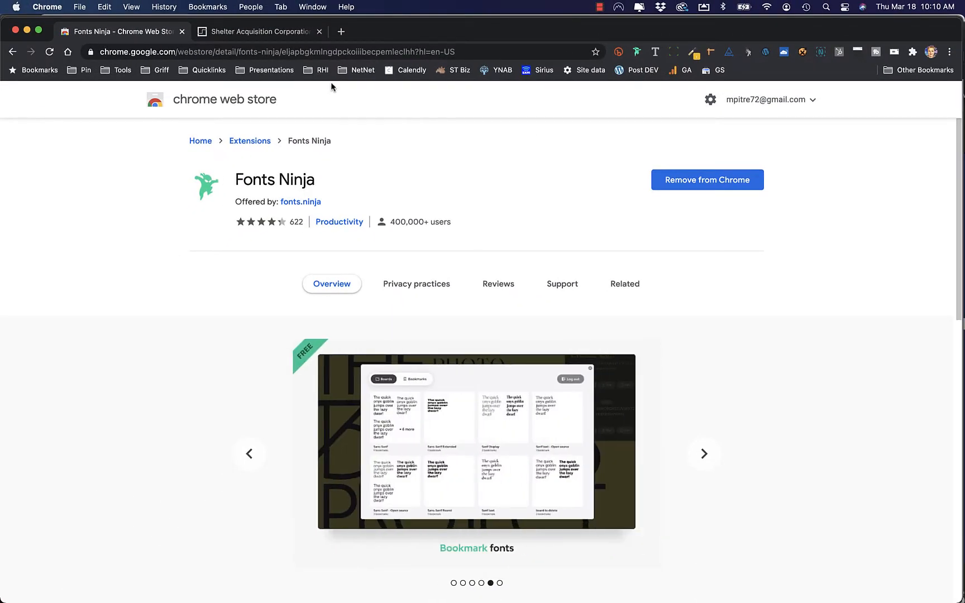
{"action": "left_click", "coordinate": [258, 31]}
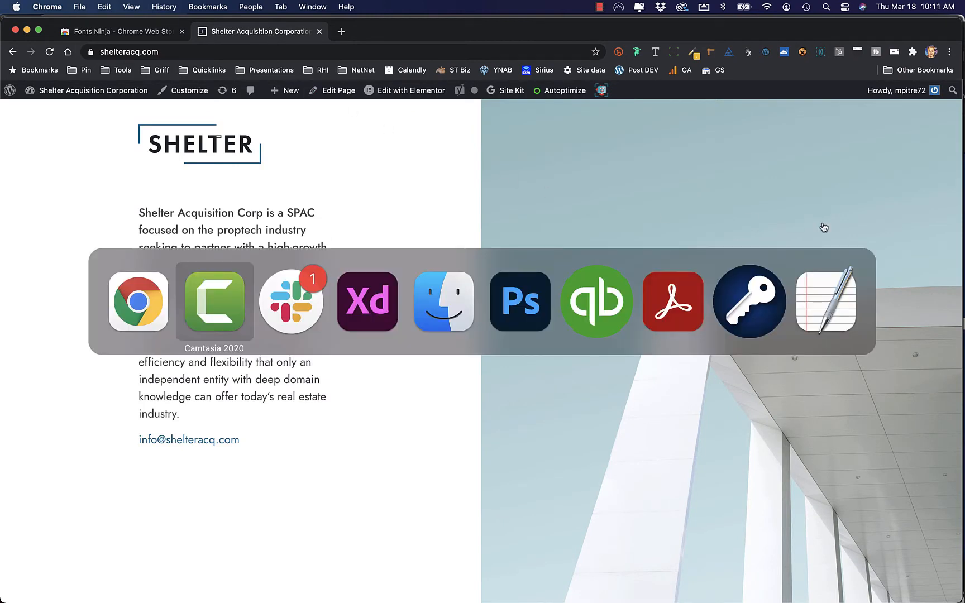
Check the Final Design intro paragraph's text settings (Jost-Bold 20) in XD, then return to Chrome.
{"action": "left_click", "coordinate": [367, 302]}
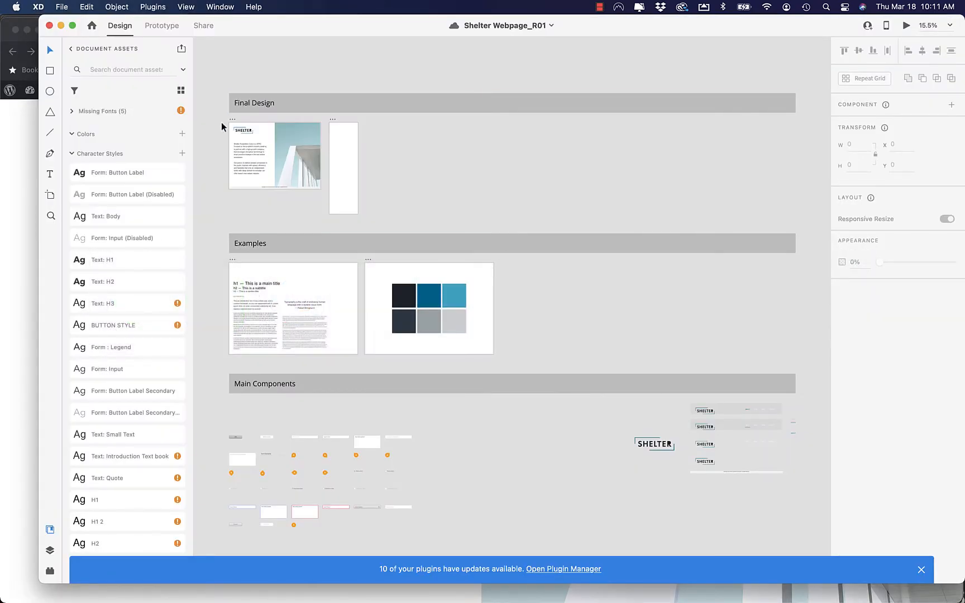
{"action": "left_click", "coordinate": [274, 154]}
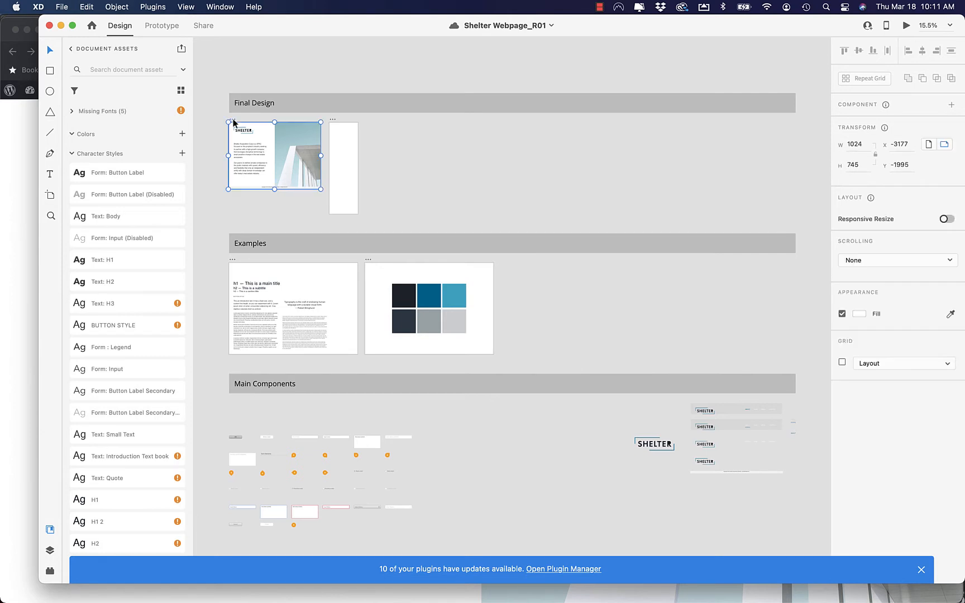
{"action": "mouse_move", "coordinate": [524, 137]}
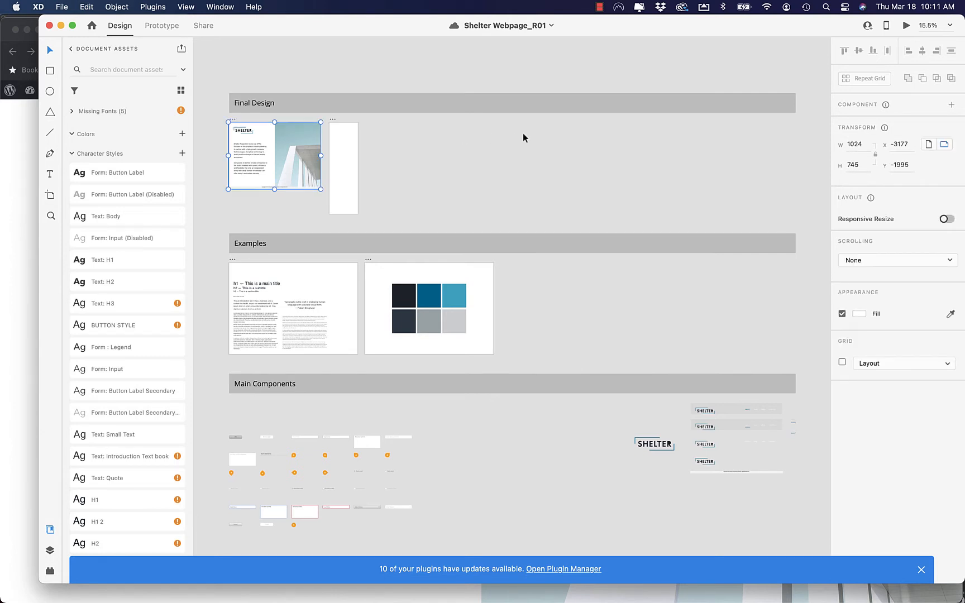
{"action": "mouse_move", "coordinate": [671, 150]}
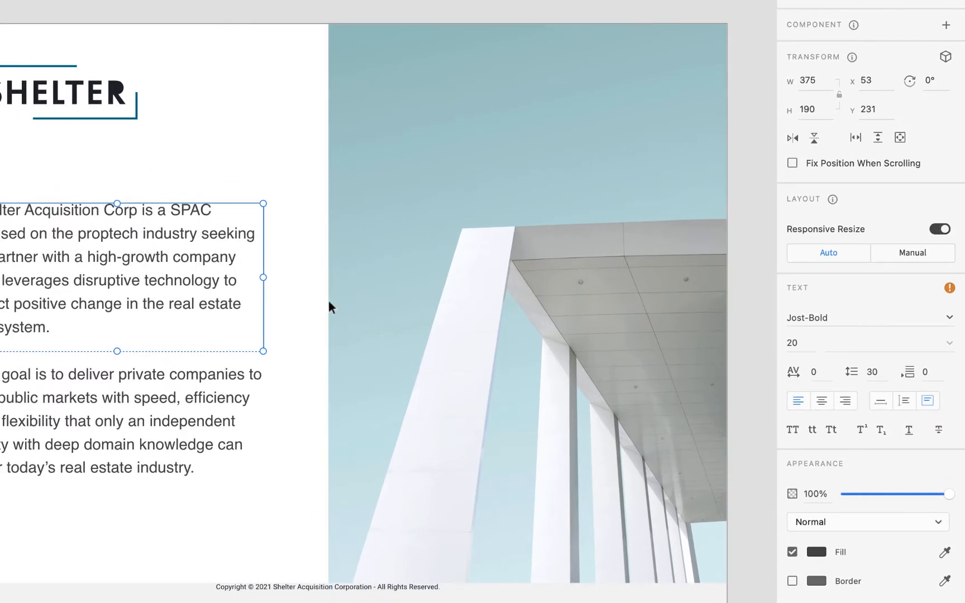
{"action": "left_click", "coordinate": [797, 342]}
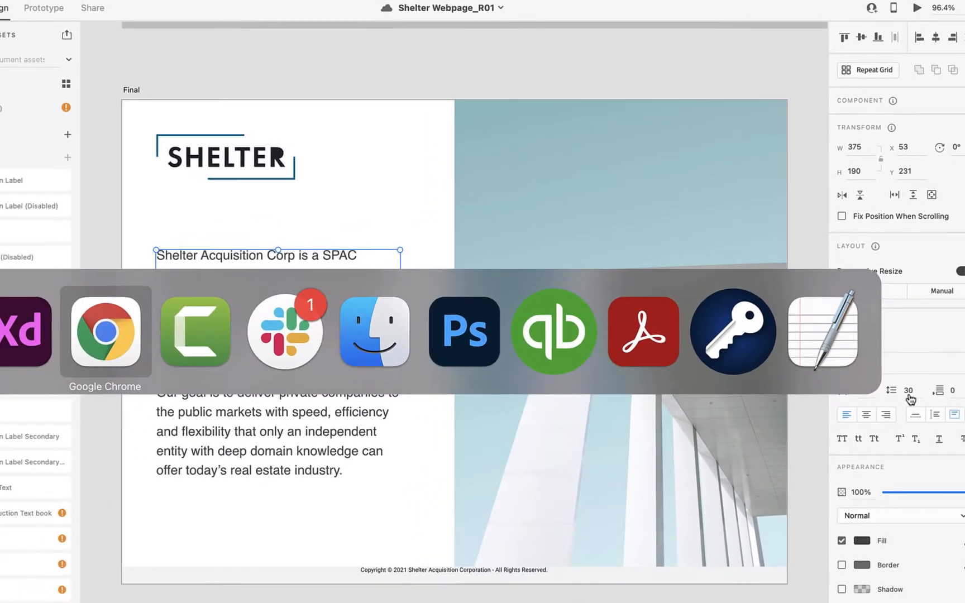
{"action": "left_click", "coordinate": [105, 333]}
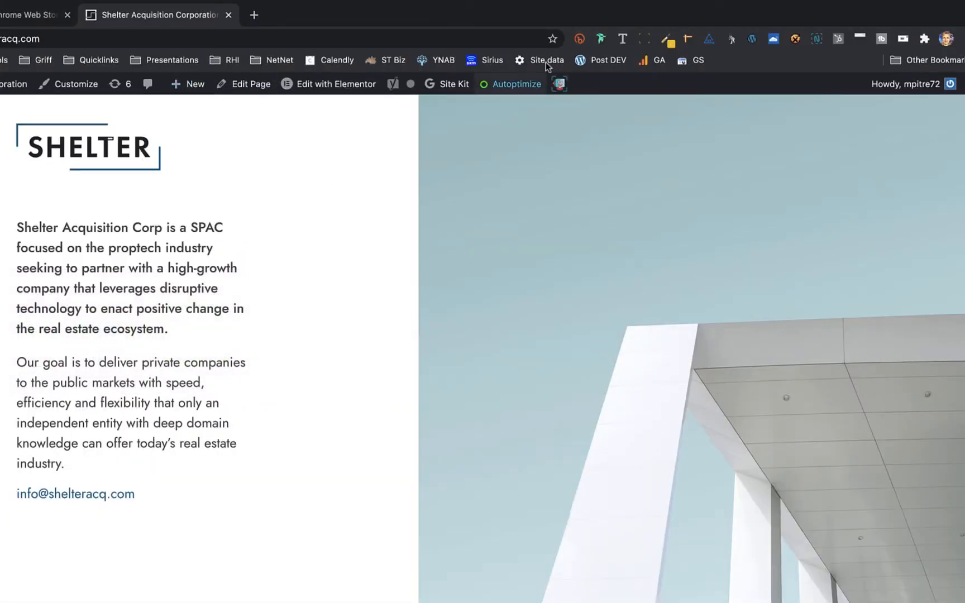
{"action": "left_click", "coordinate": [599, 38]}
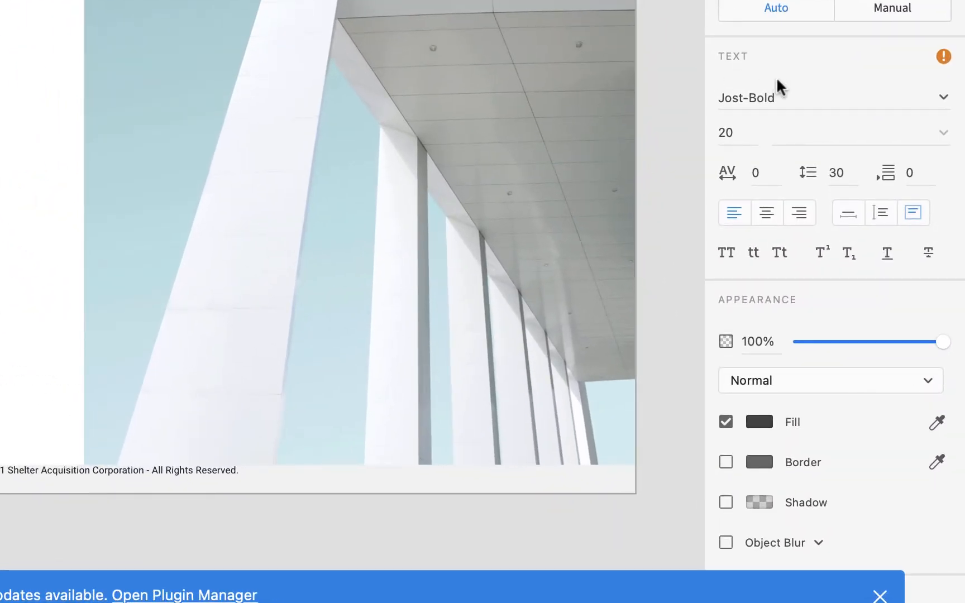
{"action": "mouse_move", "coordinate": [885, 144]}
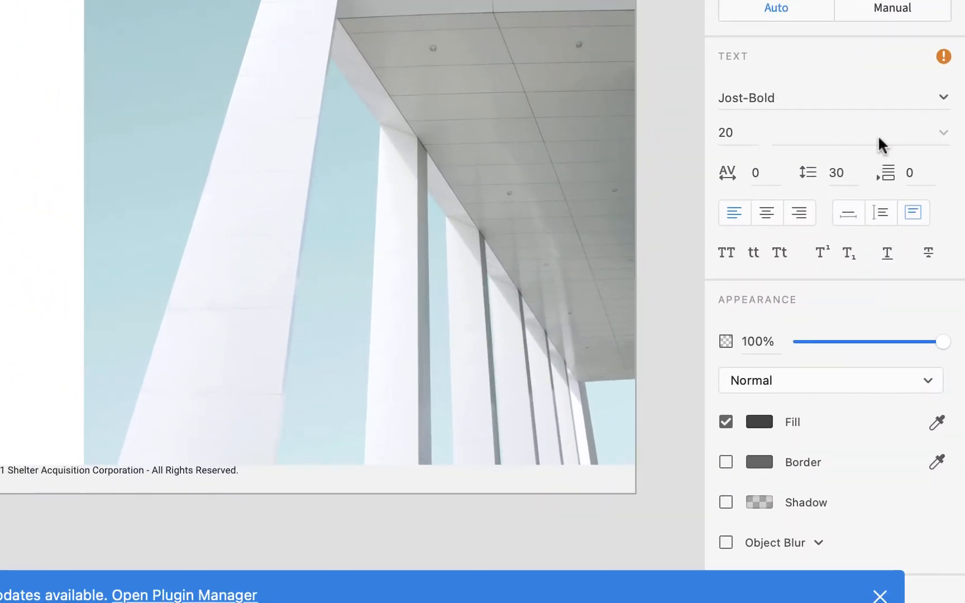
Open the intro paragraph's Fill colour to read hex #4A4A4A at 100% opacity.
{"action": "left_click", "coordinate": [758, 421]}
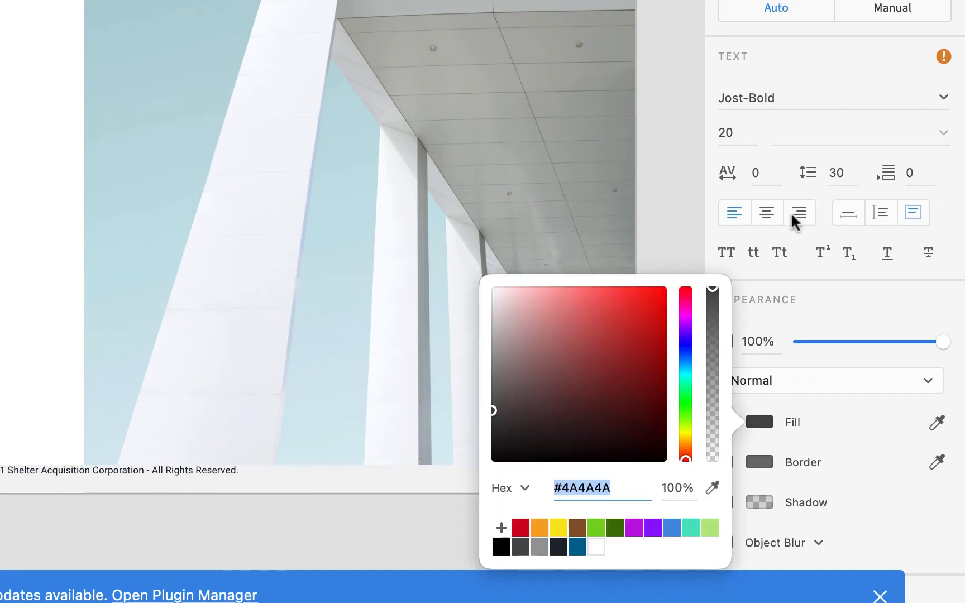
{"action": "mouse_move", "coordinate": [798, 212]}
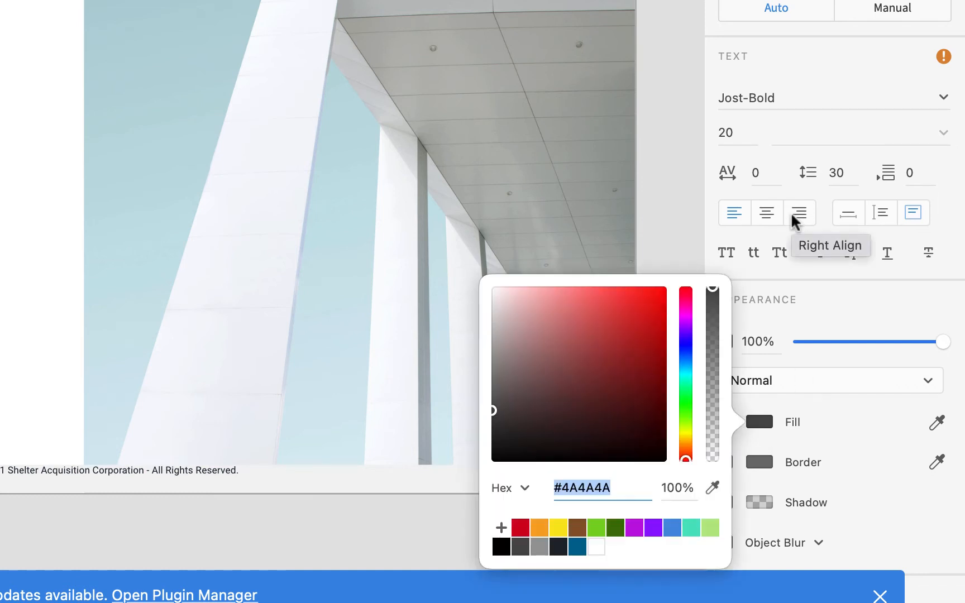